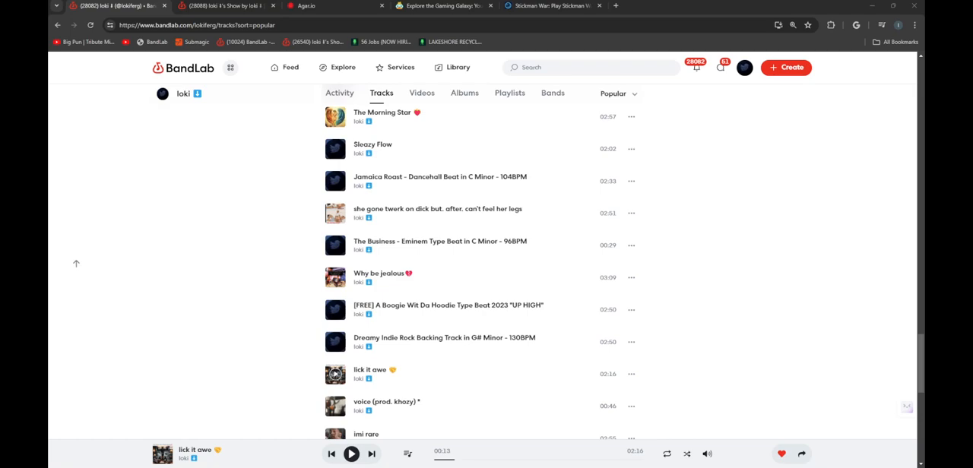
Switch from the BandLab track list to the Stickman War game tab.
left_click(553, 6)
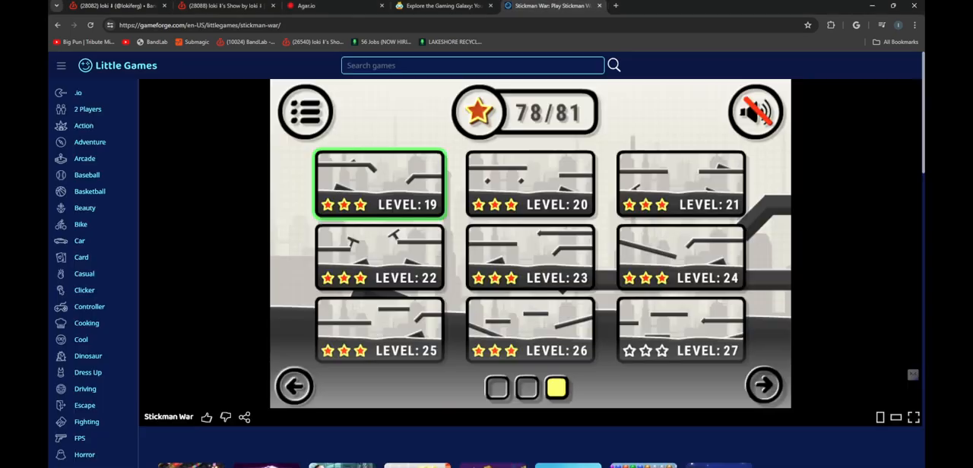
left_click(380, 329)
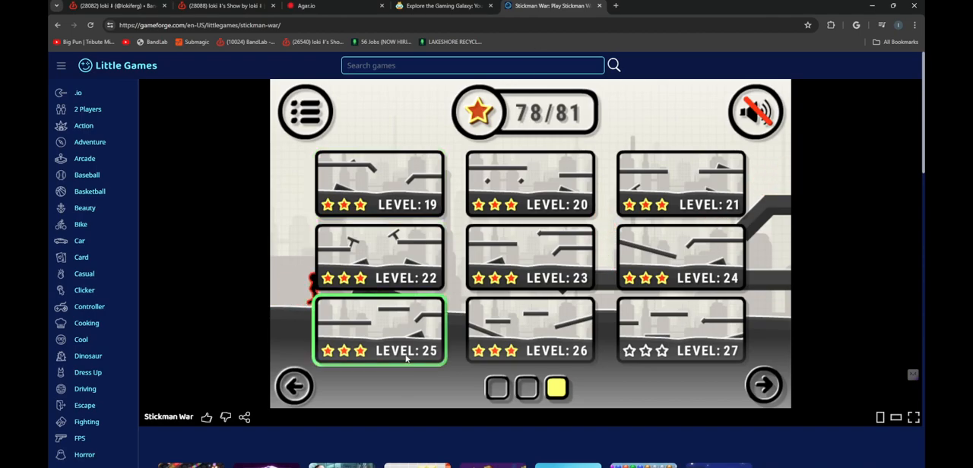
left_click(295, 387)
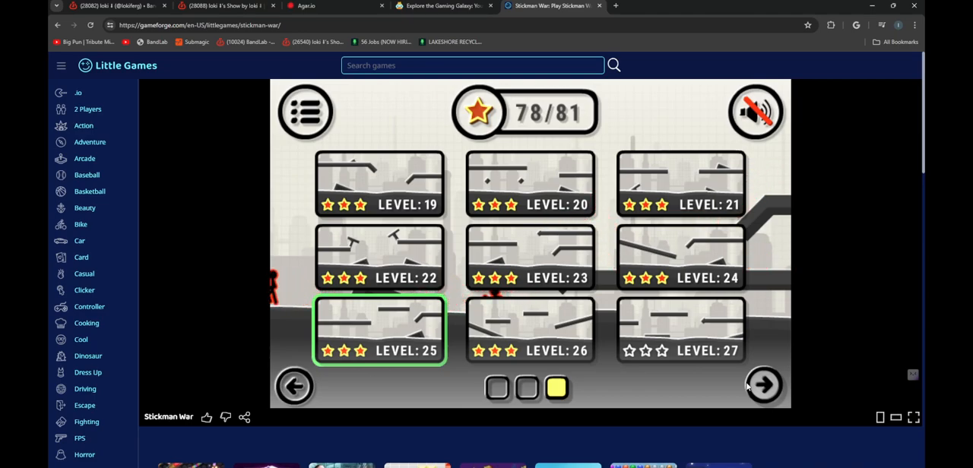
Start level 27, the only level on the select screen still missing stars.
left_click(529, 331)
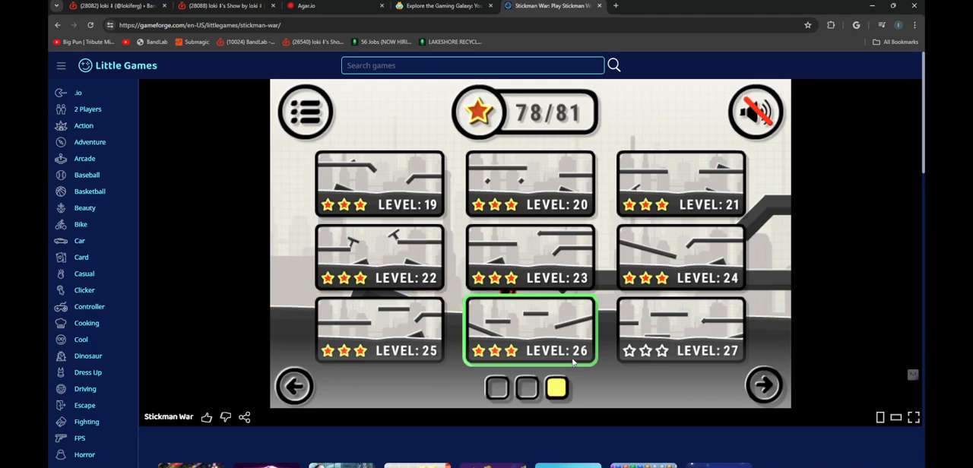
left_click(221, 6)
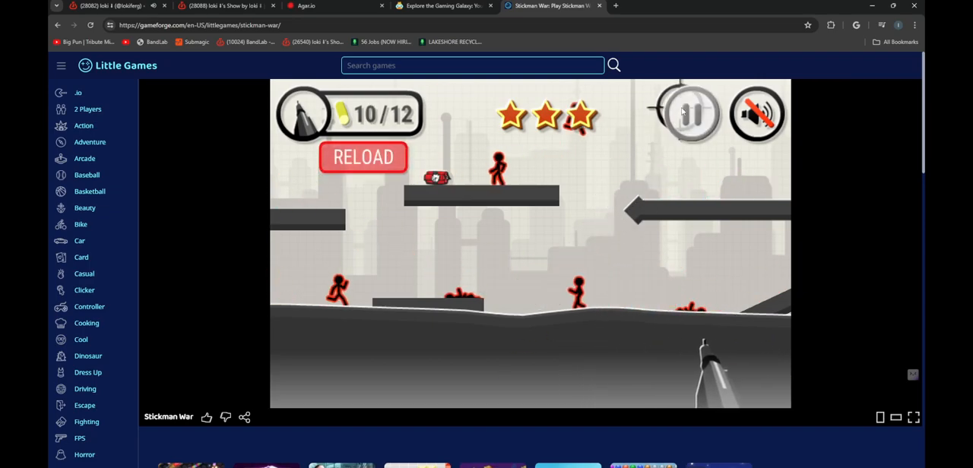
Restart level 27 from the beginning with a full 12/12 clip and three stars.
left_click(687, 114)
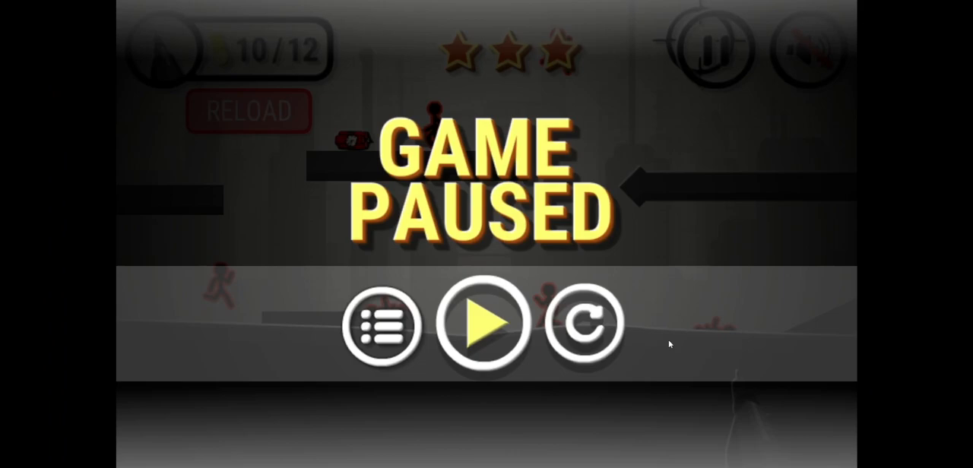
left_click(485, 325)
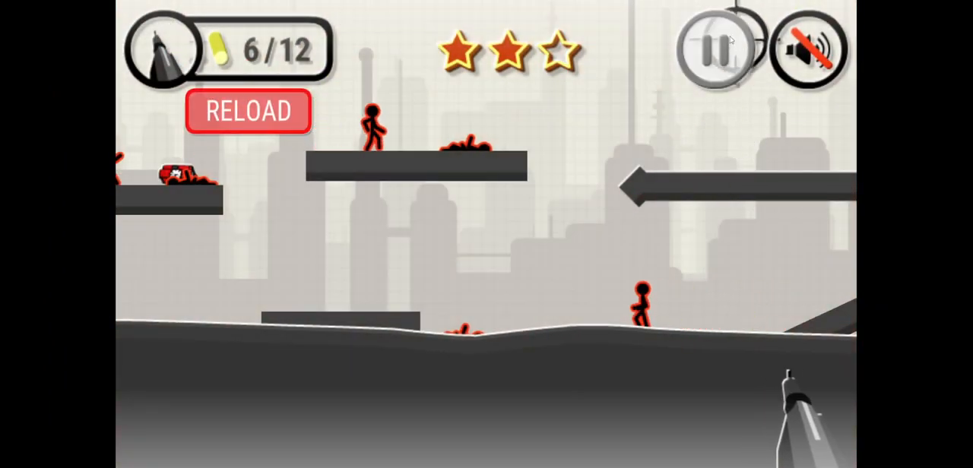
left_click(248, 113)
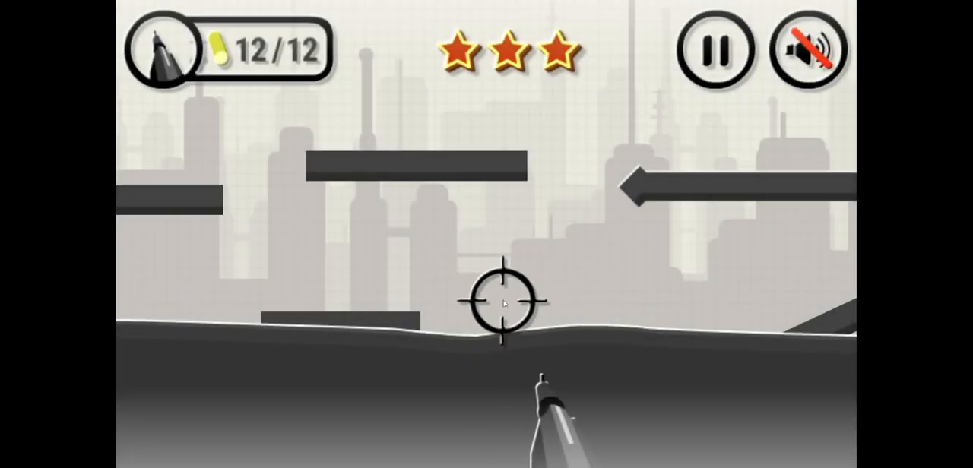
Shoot the first stickmen, including the one on the right, without losing a star.
left_click(504, 302)
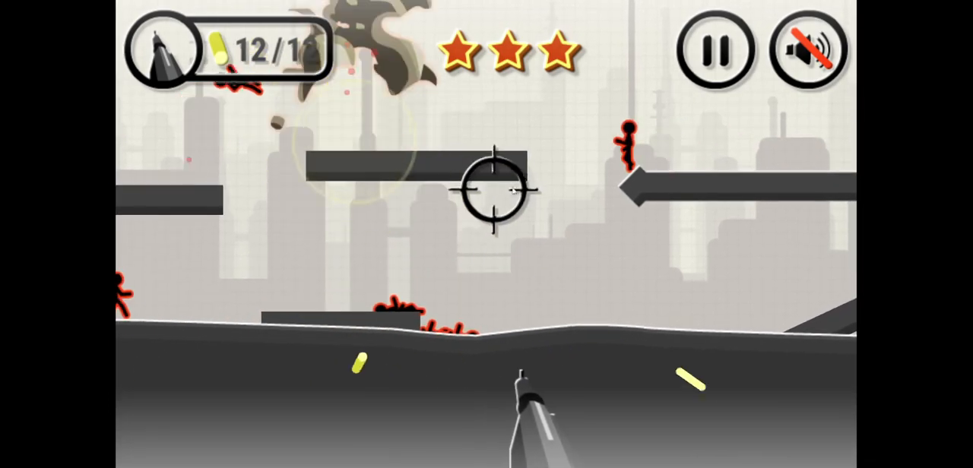
left_click(490, 194)
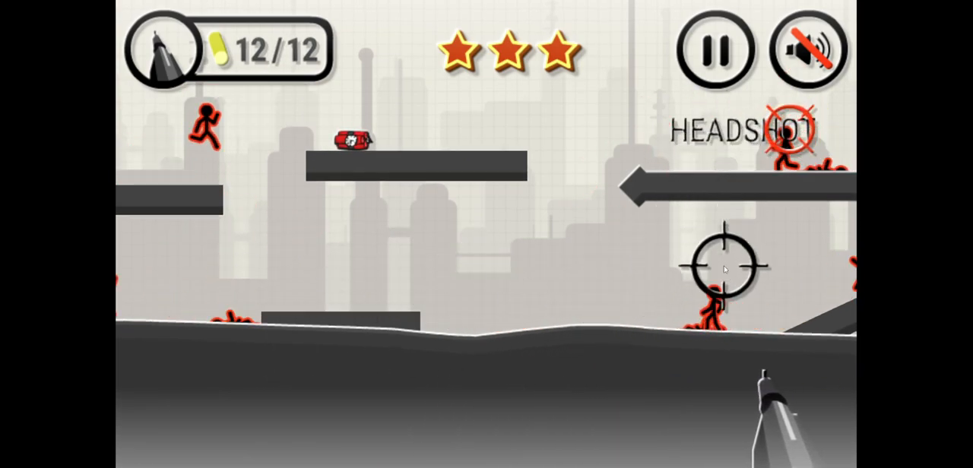
left_click(722, 267)
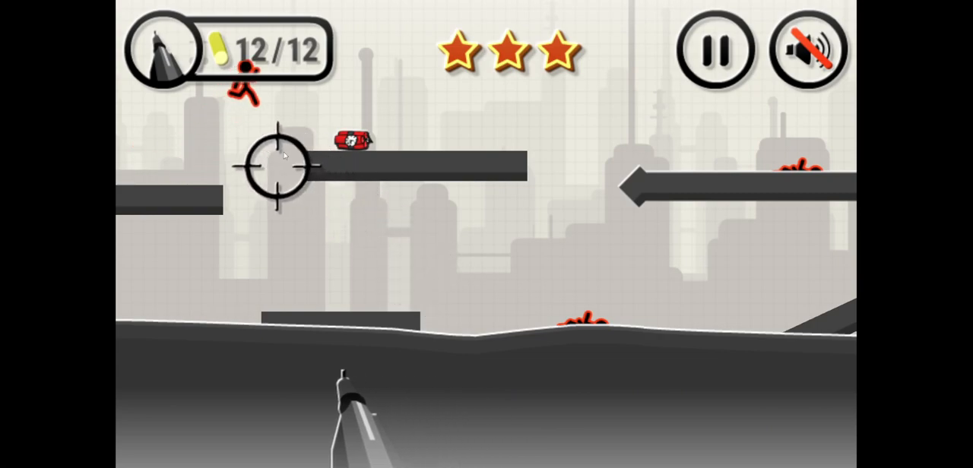
Shoot the stickmen on the ledges and ground to clear level 27 with three stars.
left_click(280, 173)
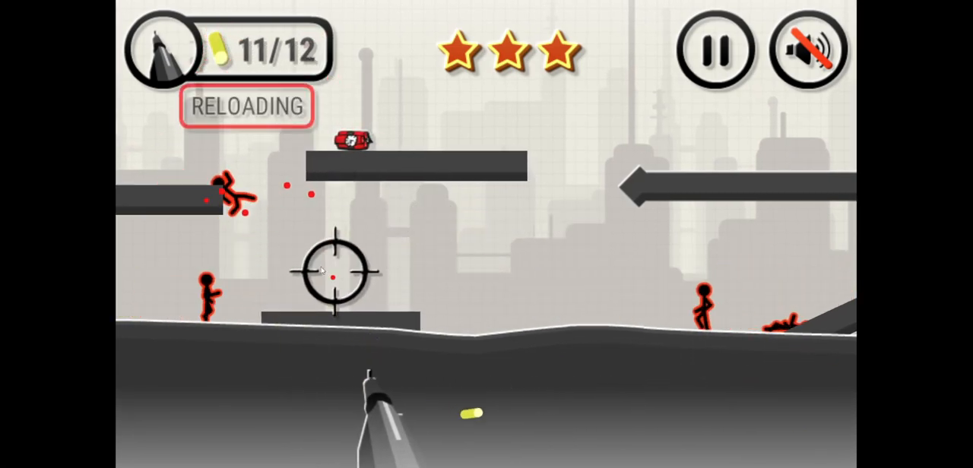
left_click(562, 270)
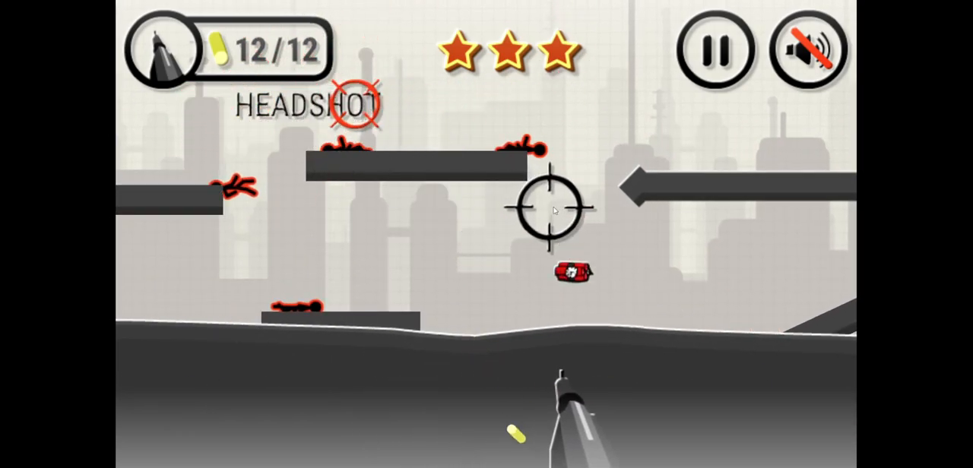
left_click(546, 207)
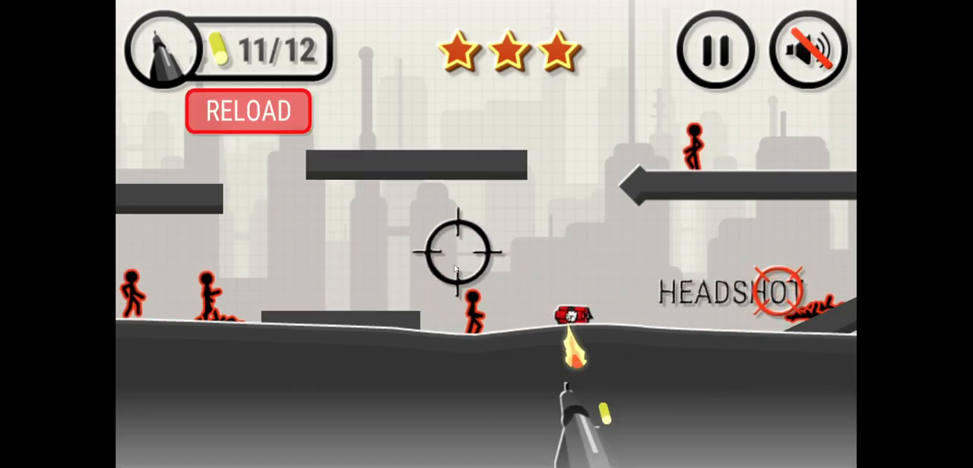
left_click(248, 111)
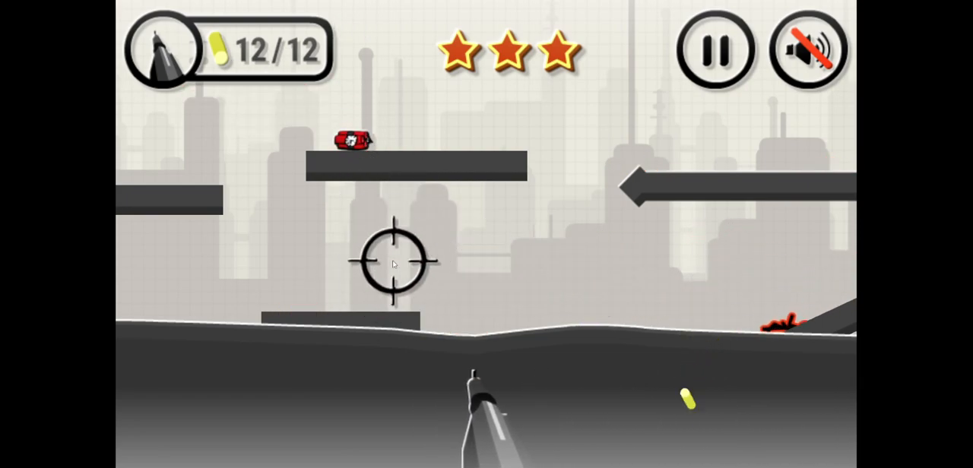
left_click(733, 304)
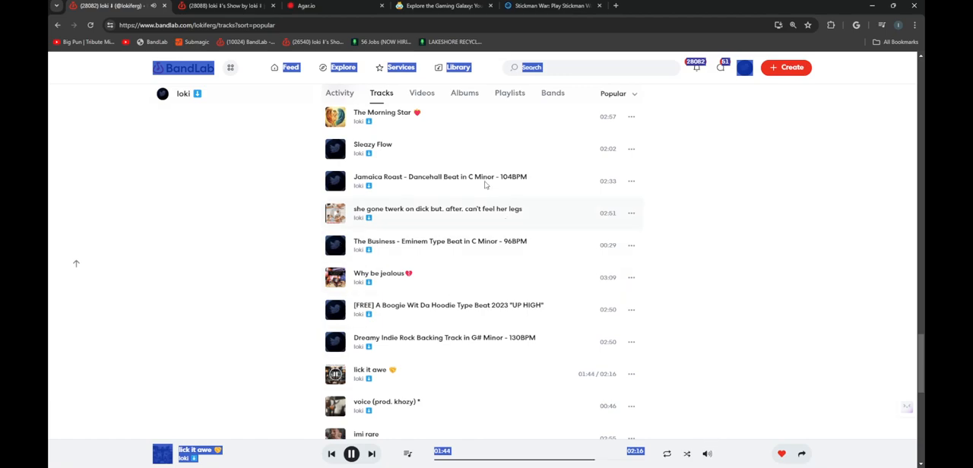
mouse_move(708, 432)
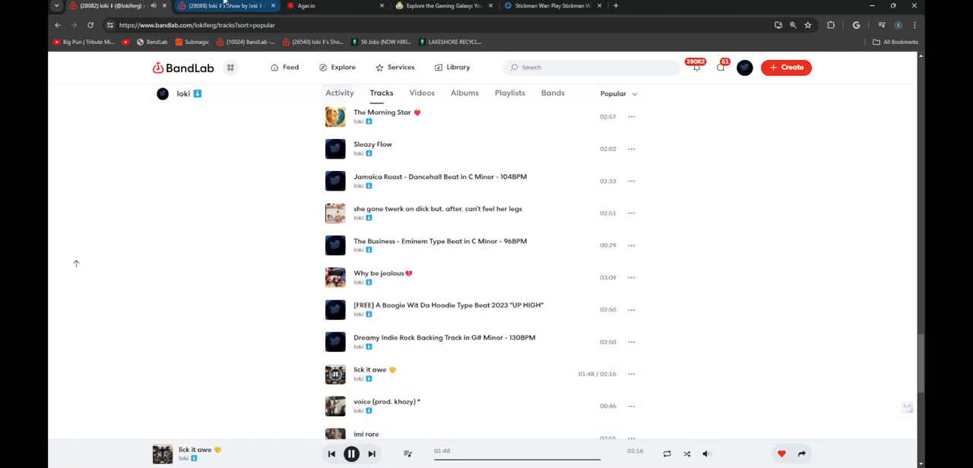
Return to the game tab and go back to the level select showing 81/81 stars.
left_click(444, 6)
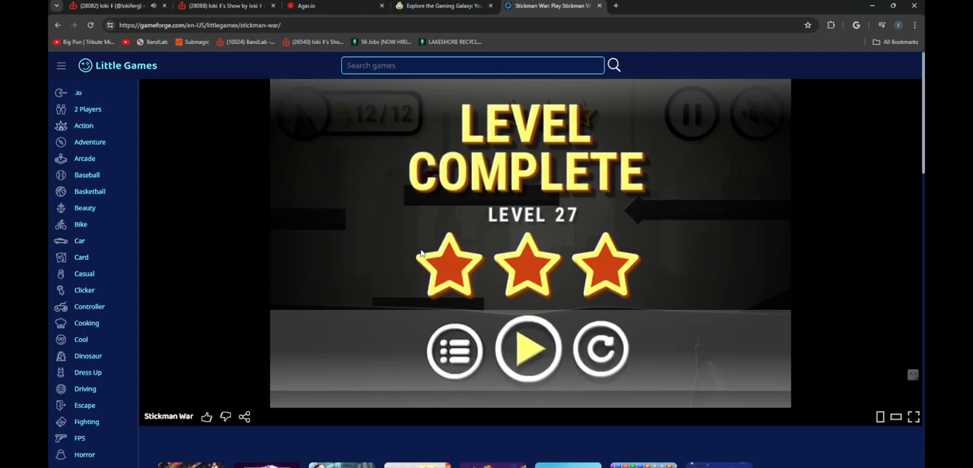
left_click(915, 416)
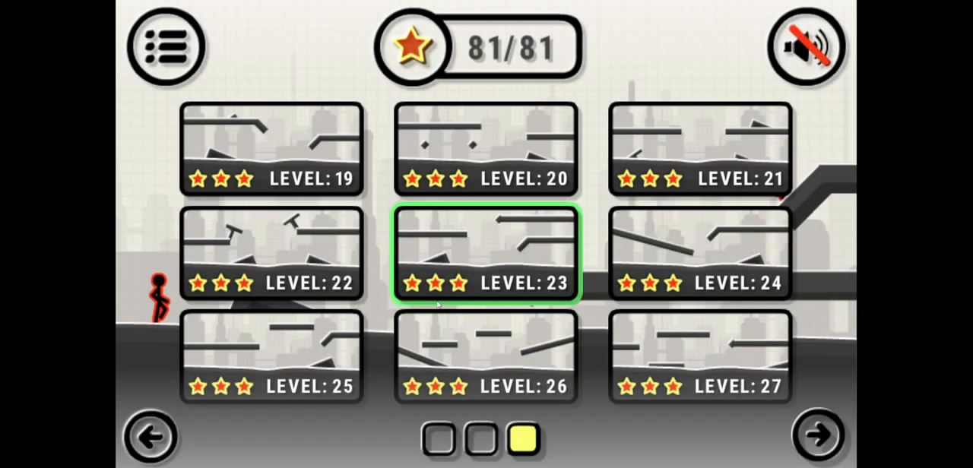
left_click(700, 357)
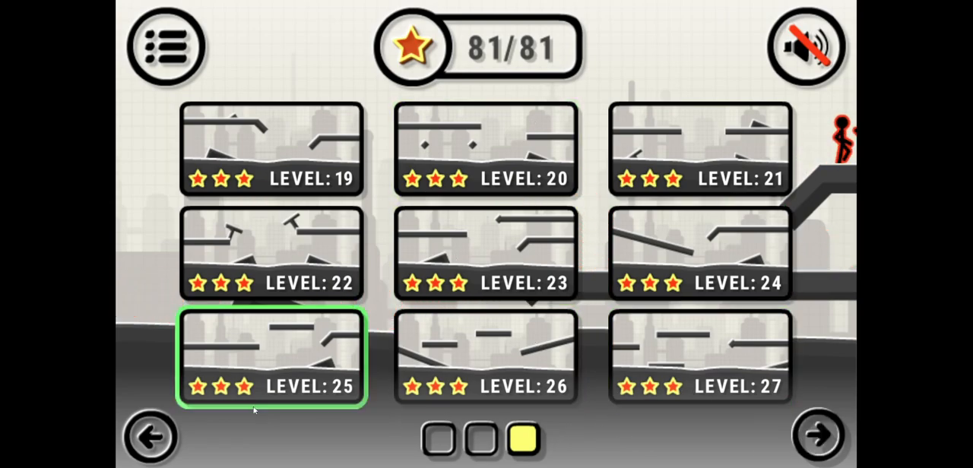
left_click(699, 357)
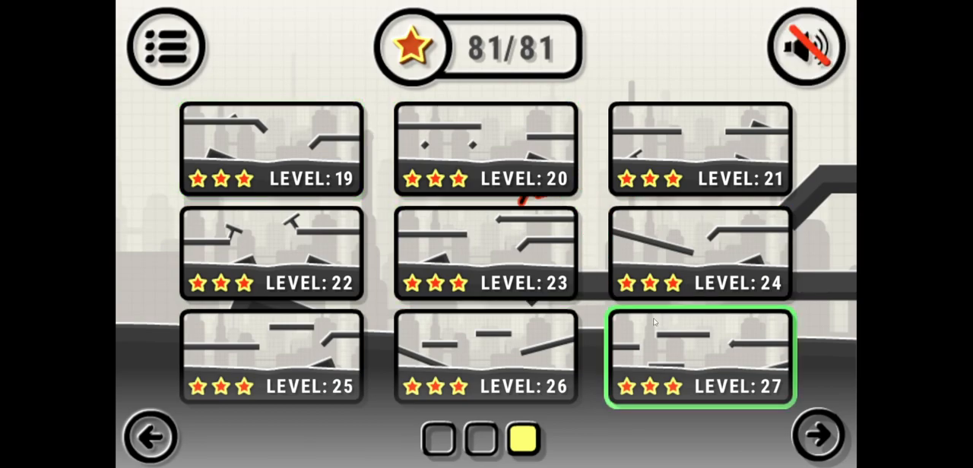